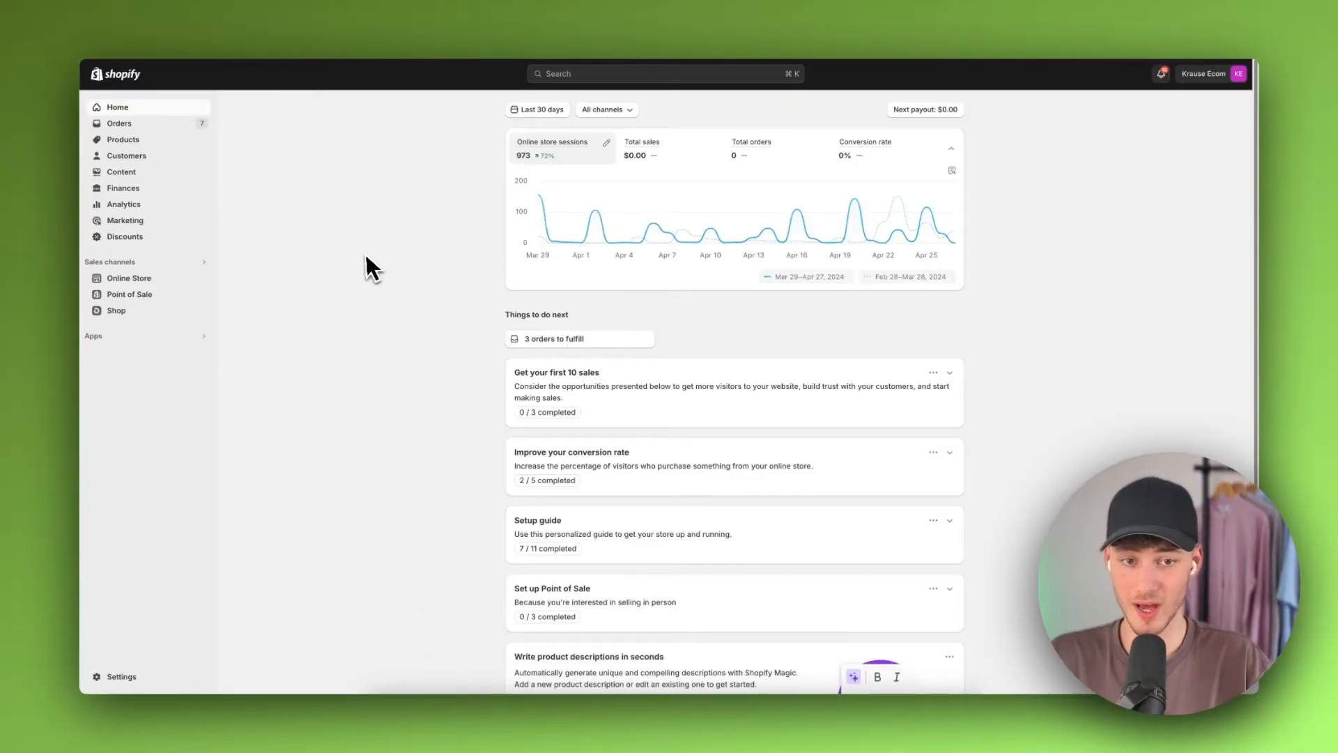
Go to Settings > Payments, showing Shopify Payments in test mode and PayPal.
click(119, 676)
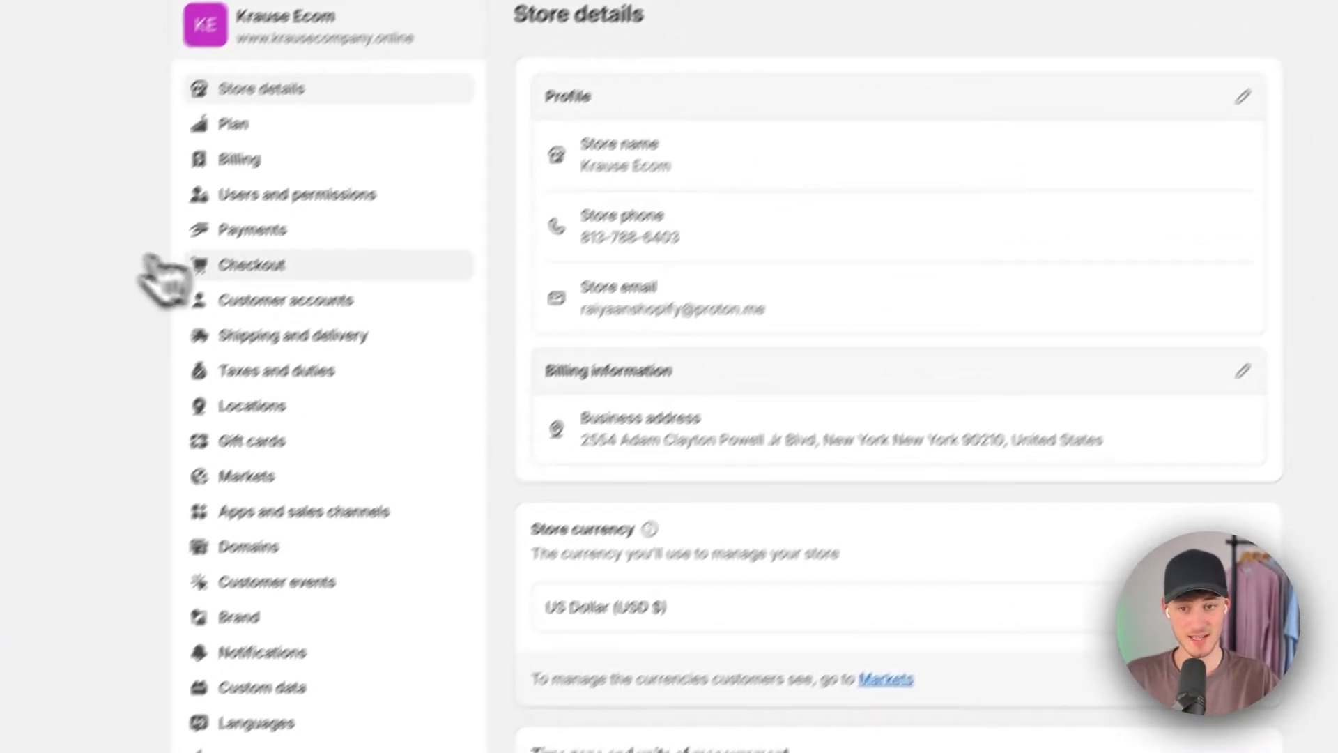
click(252, 230)
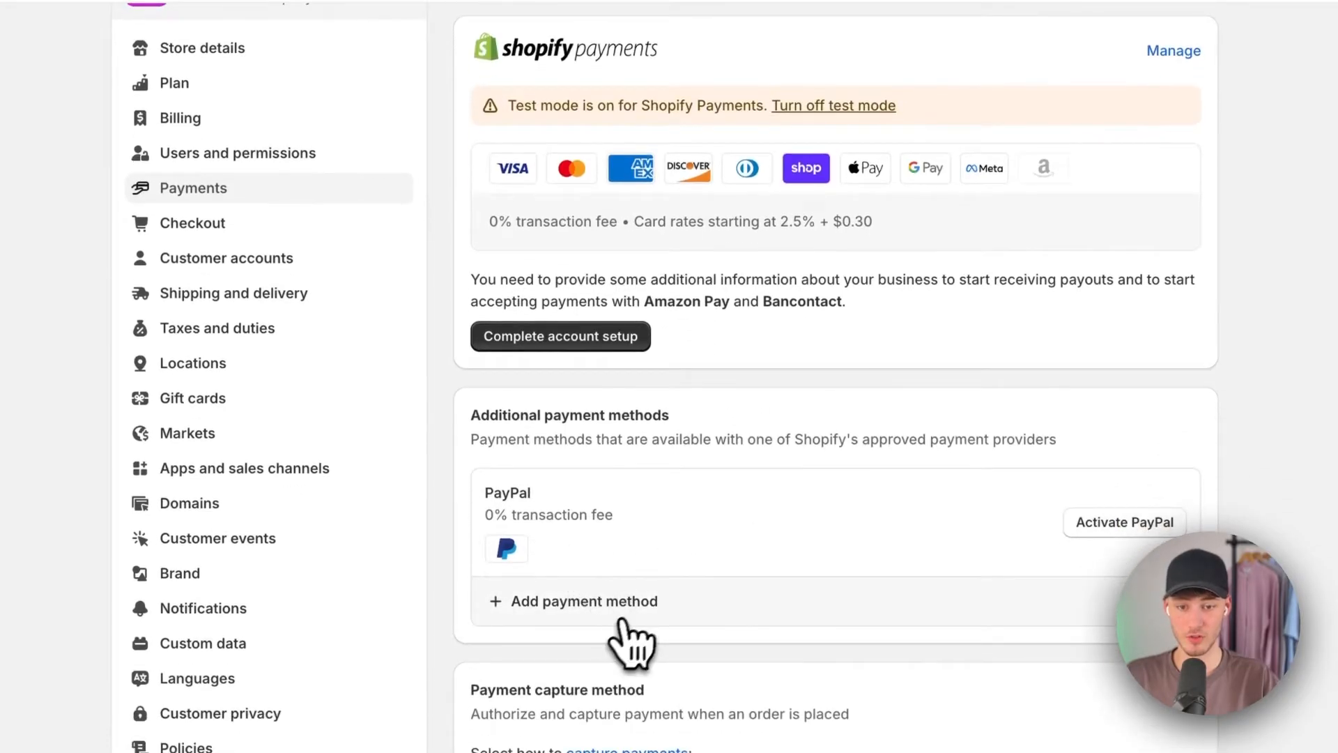
Search the Add payment method list for 'Stripe', which returns no results.
click(584, 601)
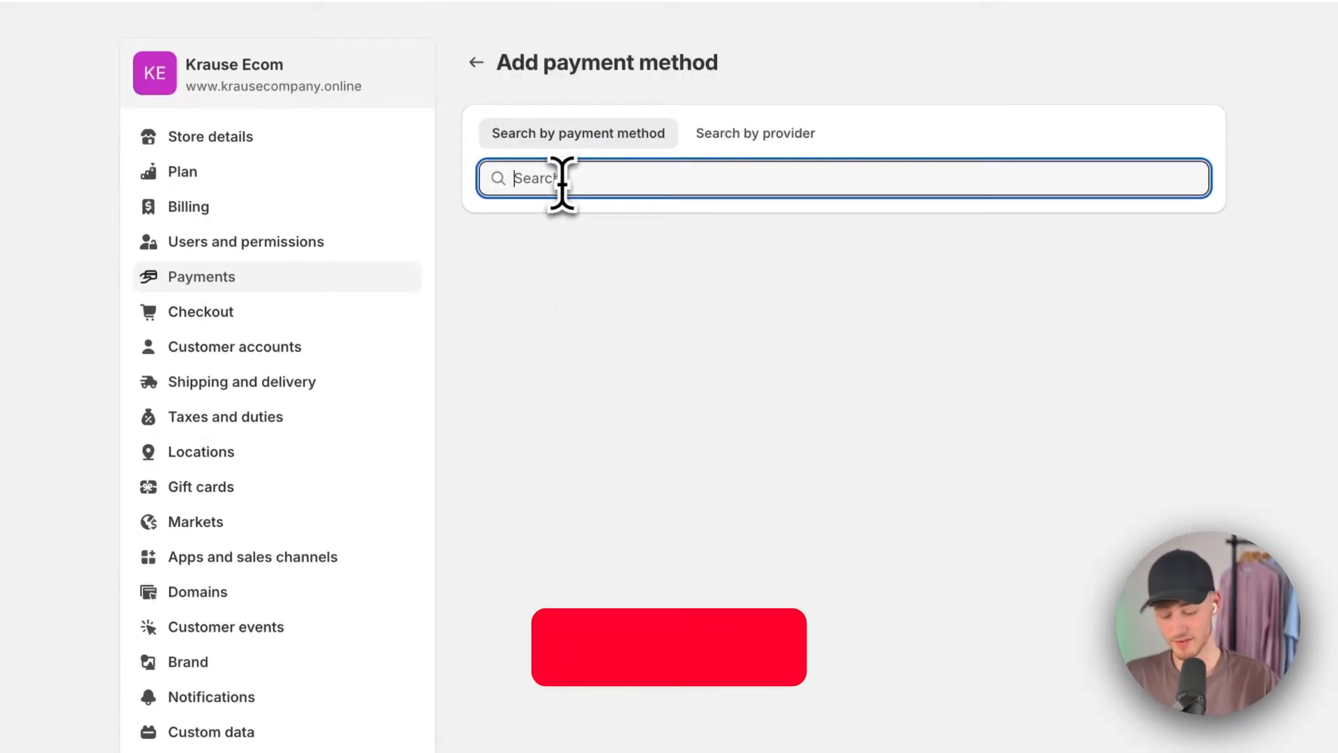
text(Stripe)
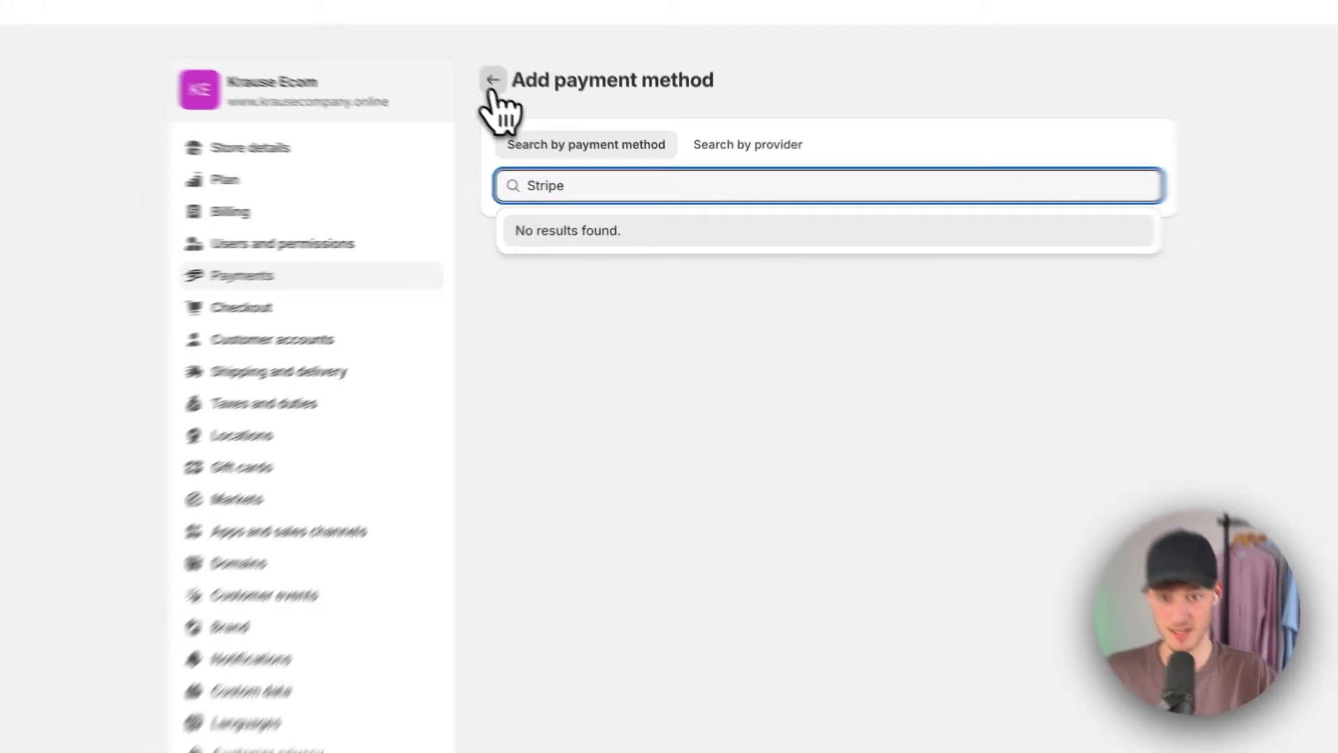
Return from Add payment method to the Payments settings page.
click(492, 80)
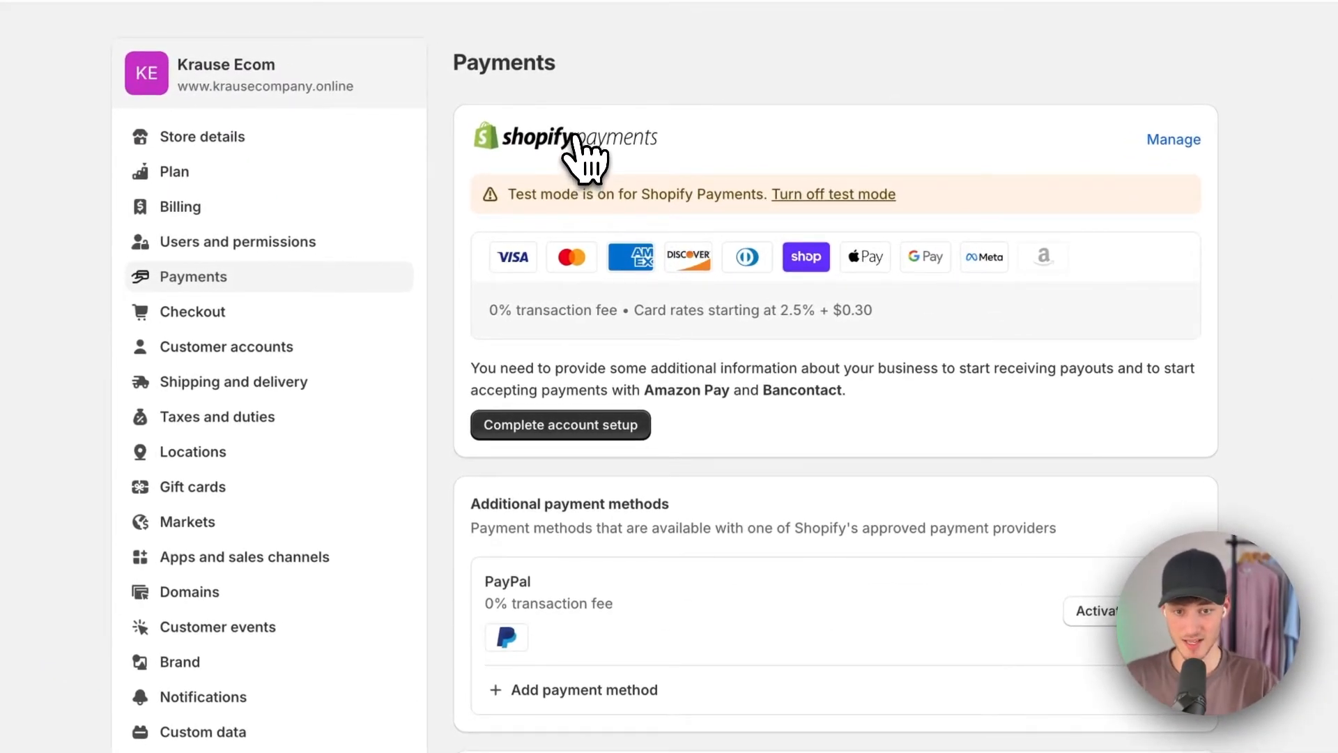
mouse_move(1061, 209)
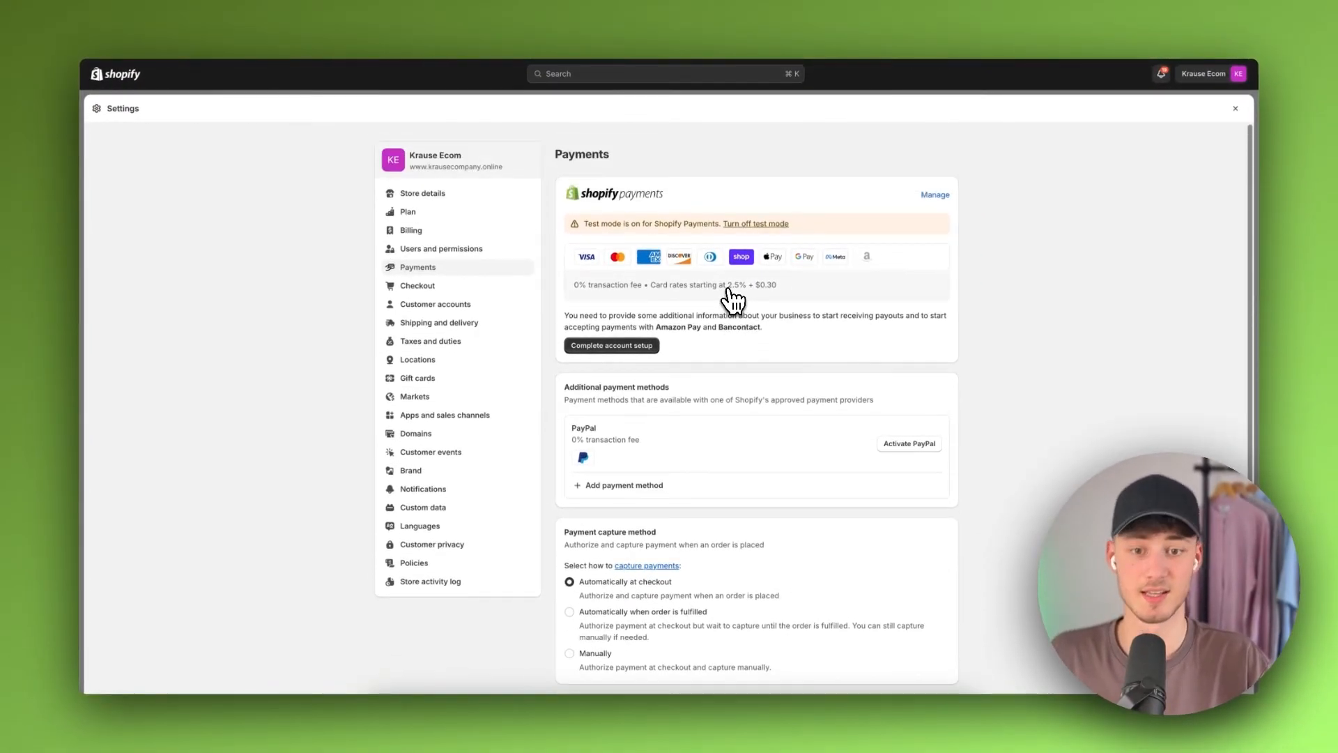
mouse_move(729, 302)
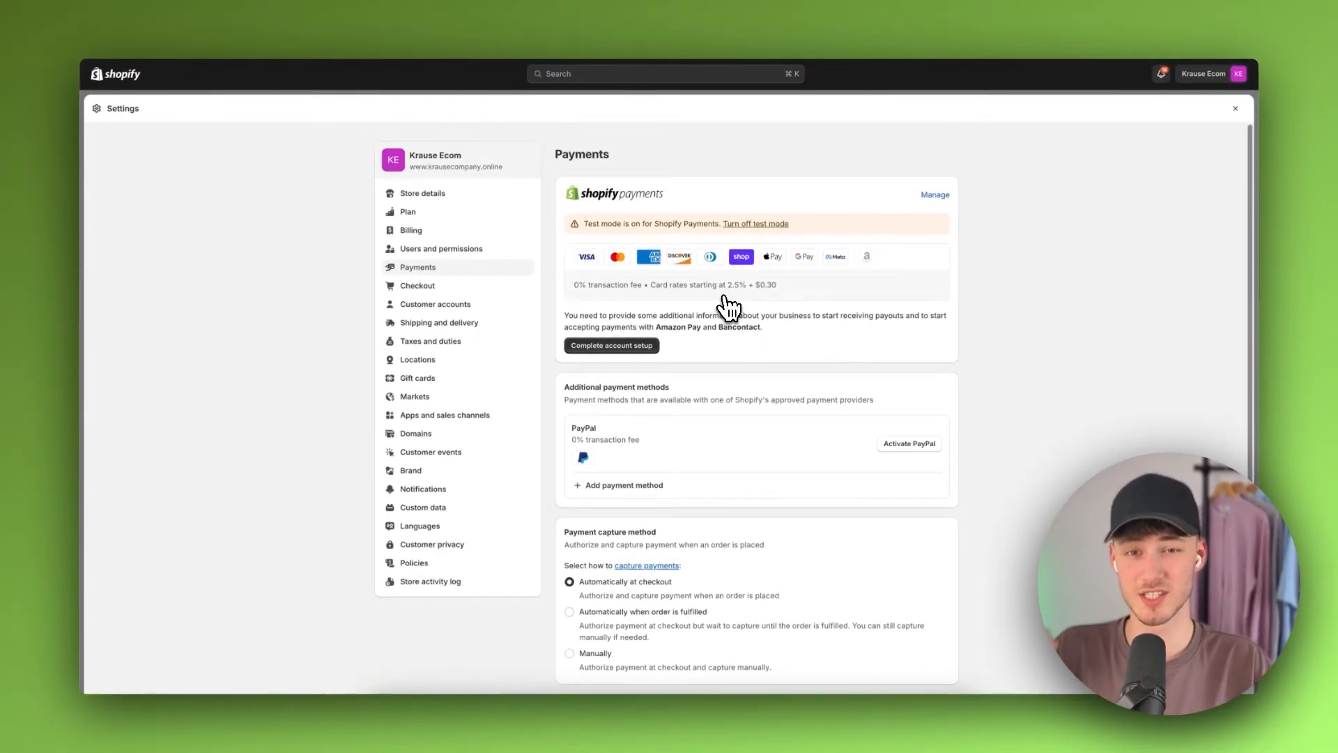
Retry the Add payment method search with 's' and 'Str', backing out each time.
click(624, 485)
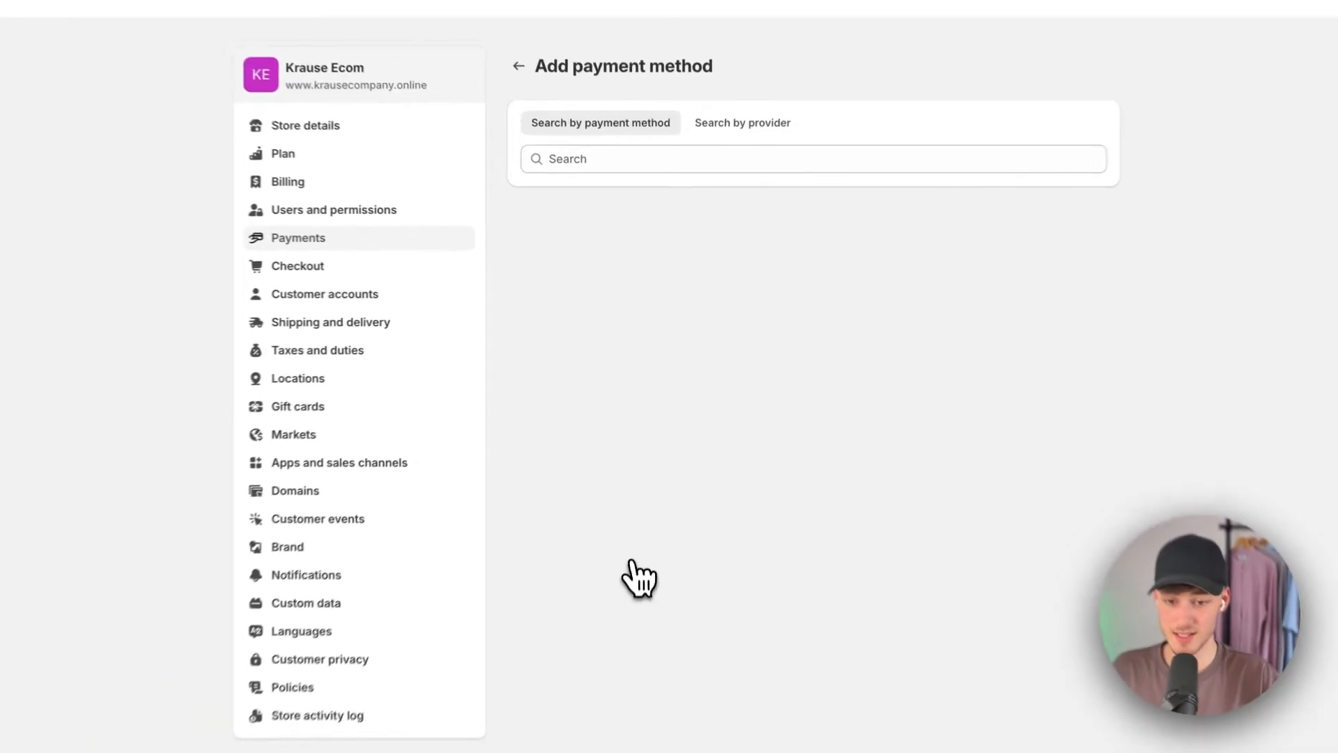
text(s)
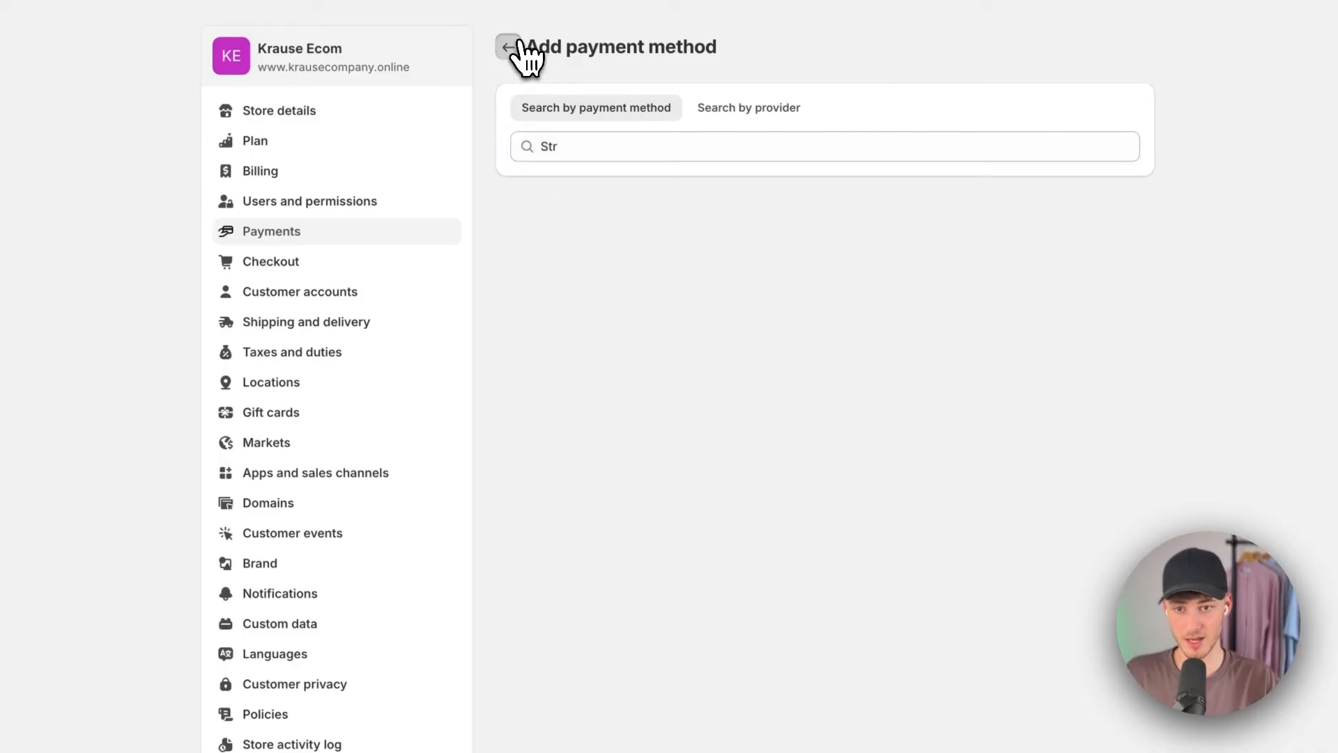
click(508, 47)
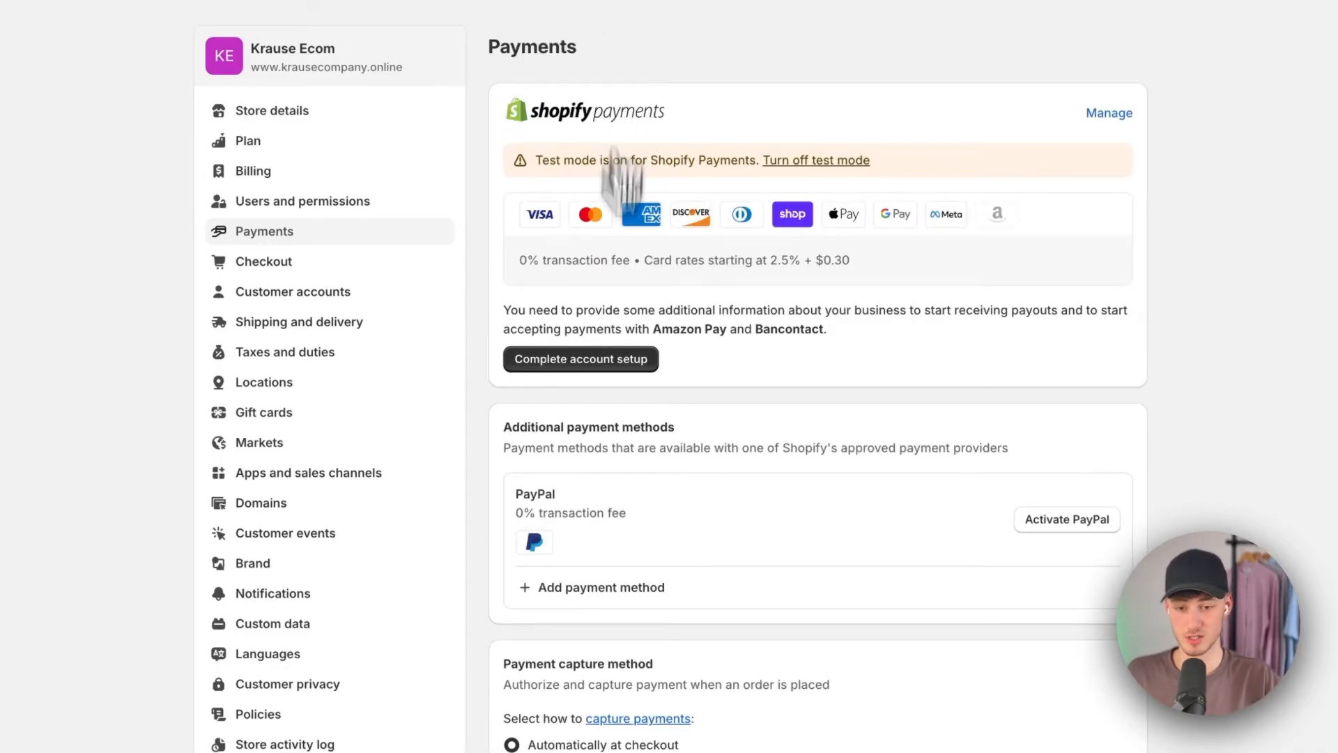
text(Str)
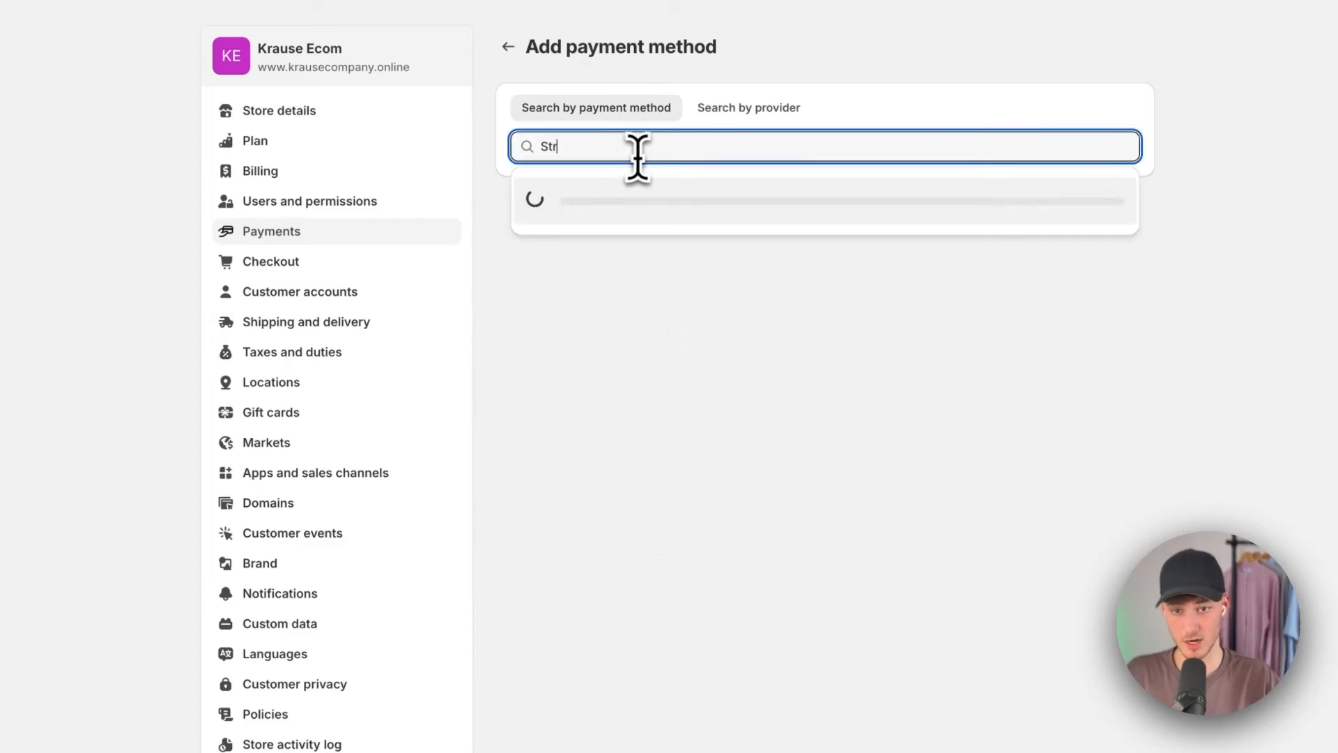
click(507, 46)
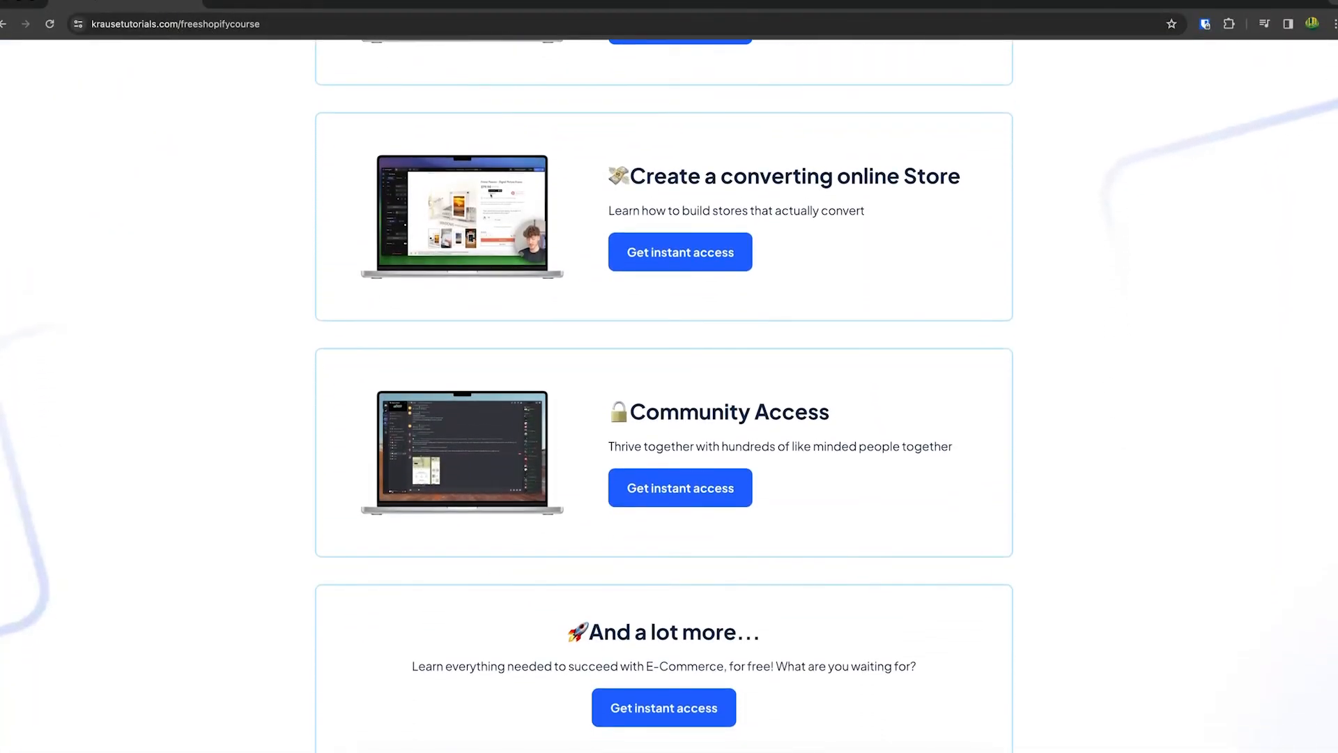
Scroll the Krause Tutorials free Shopify course page back to its top section.
scroll(up, 3)
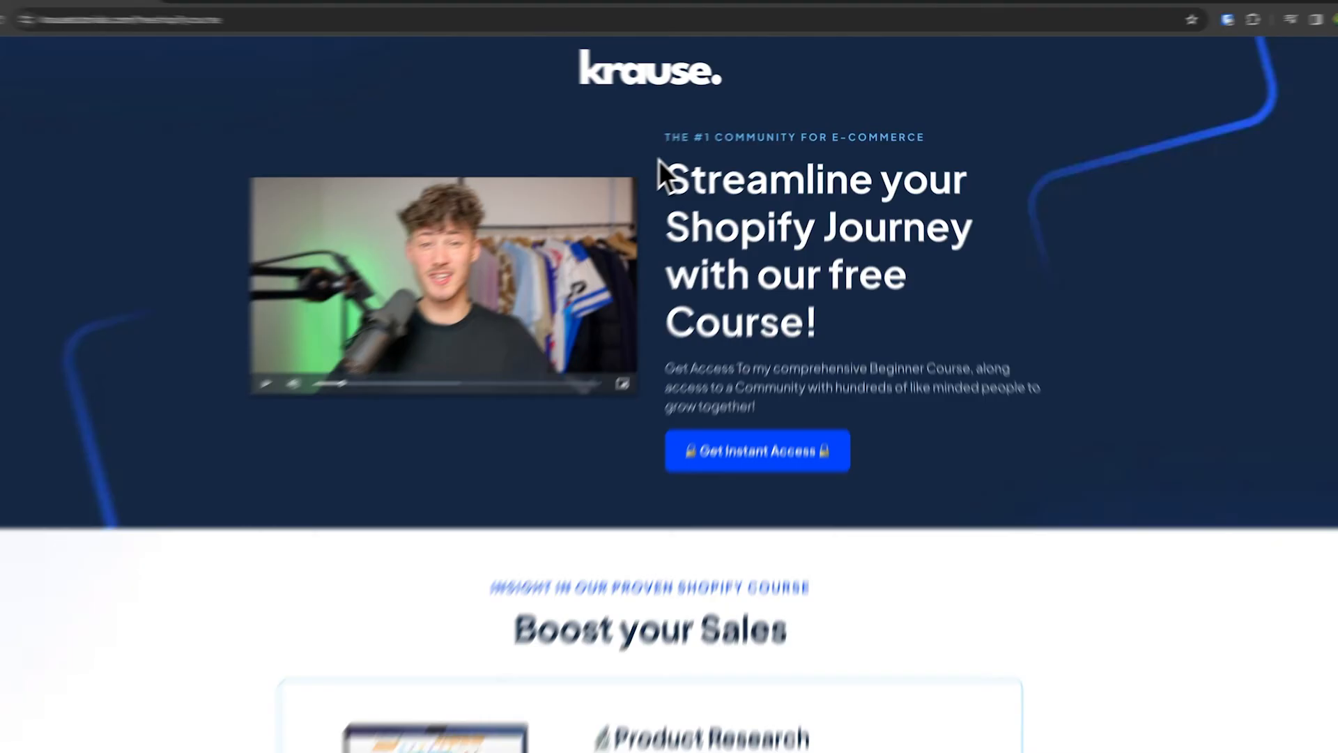